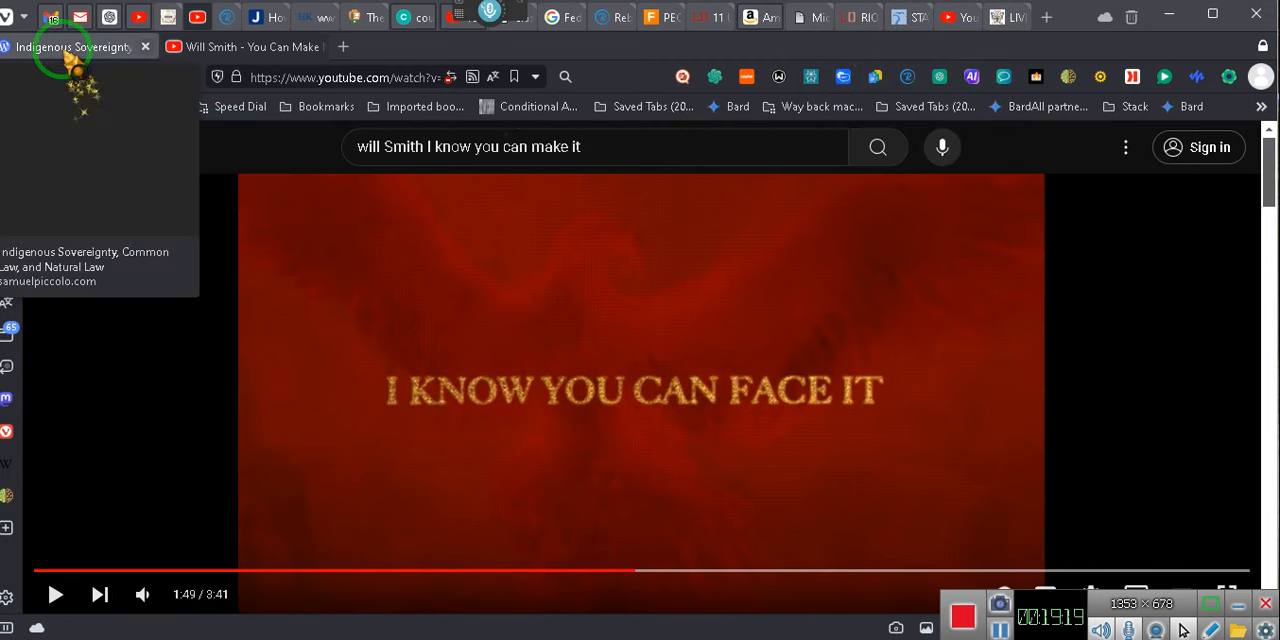
Switch to the Indigenous Sovereignty PDF tab and select its full web address.
click(70, 46)
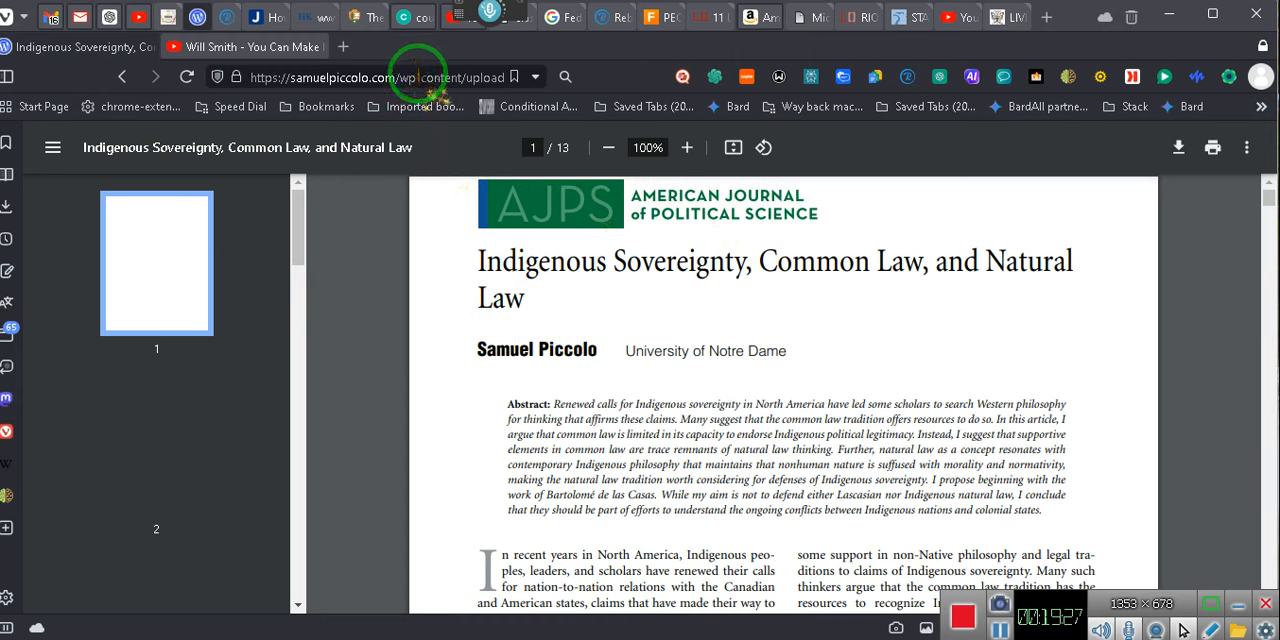
click(370, 77)
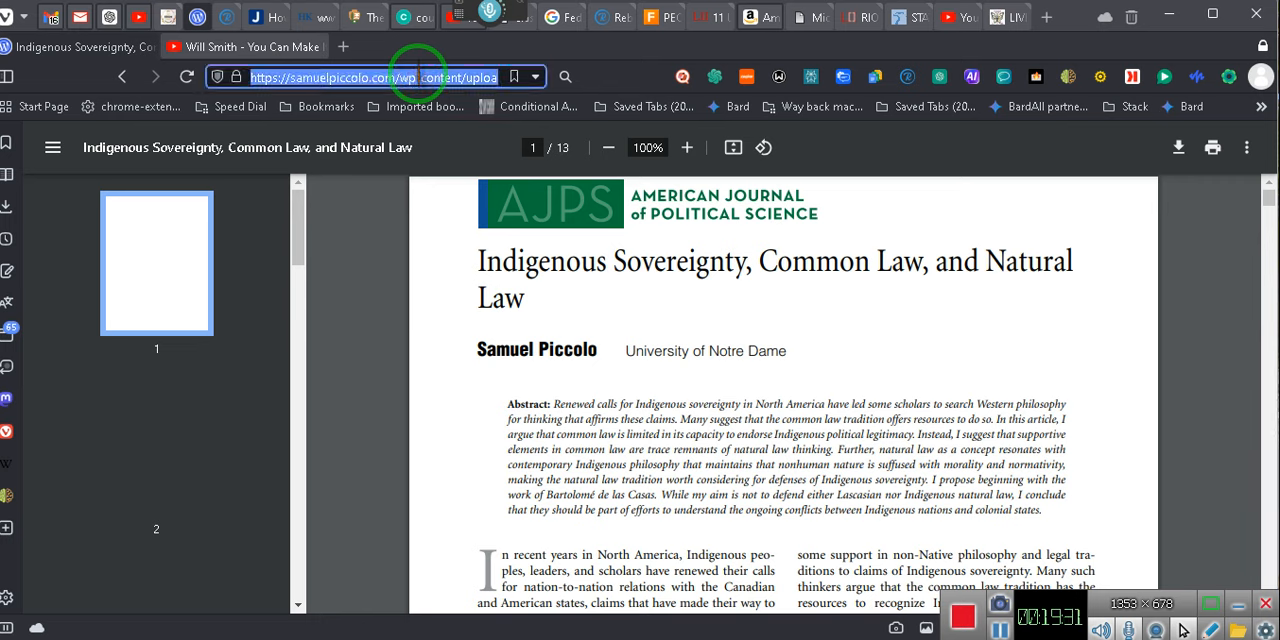
mouse_move(657, 365)
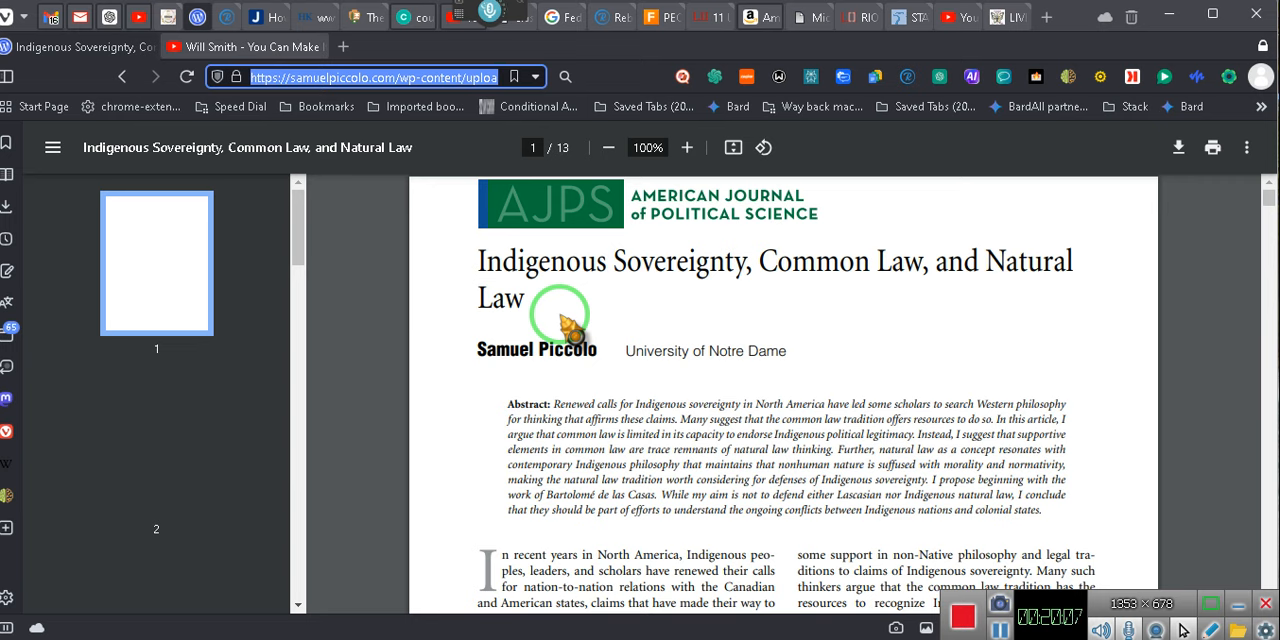
drag(560, 320, 685, 300)
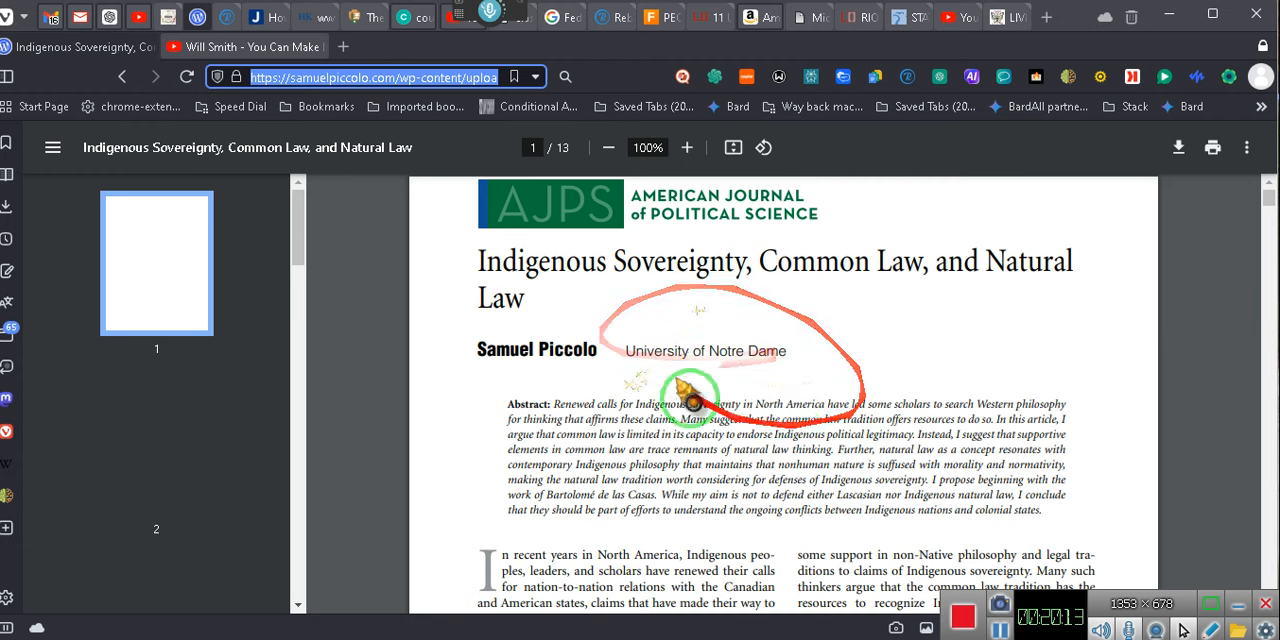
Scroll down through the article to page 6, 'Complicating the Proclamation and Worcester'.
scroll(down, 3)
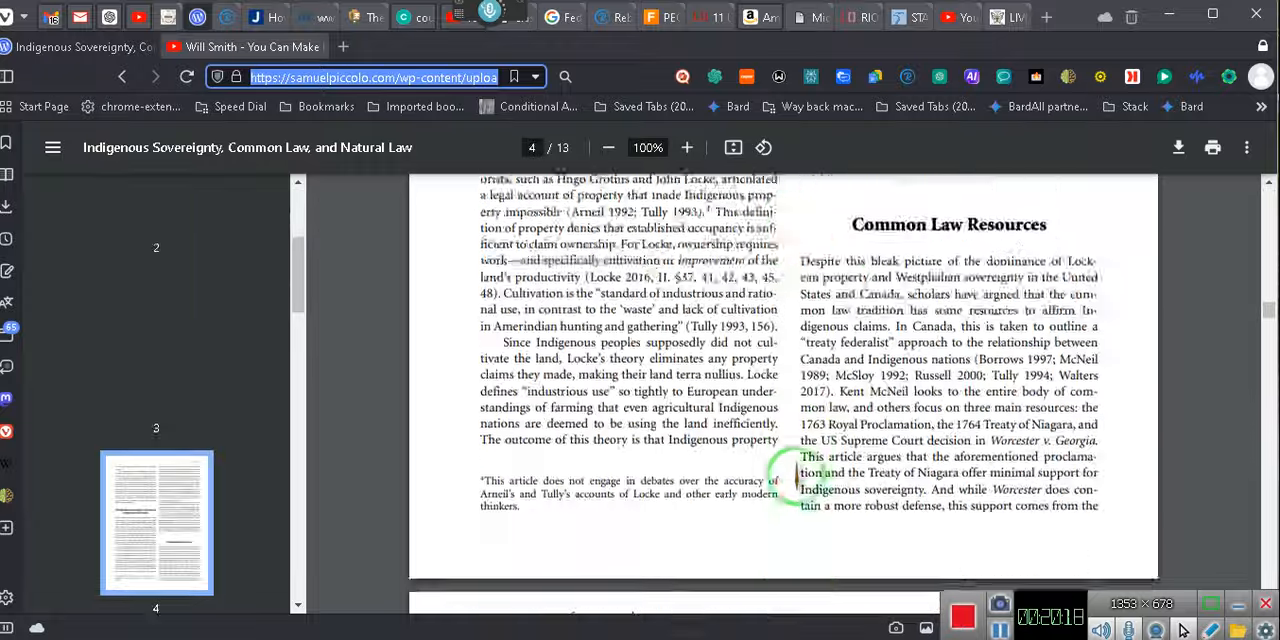
scroll(down, 3)
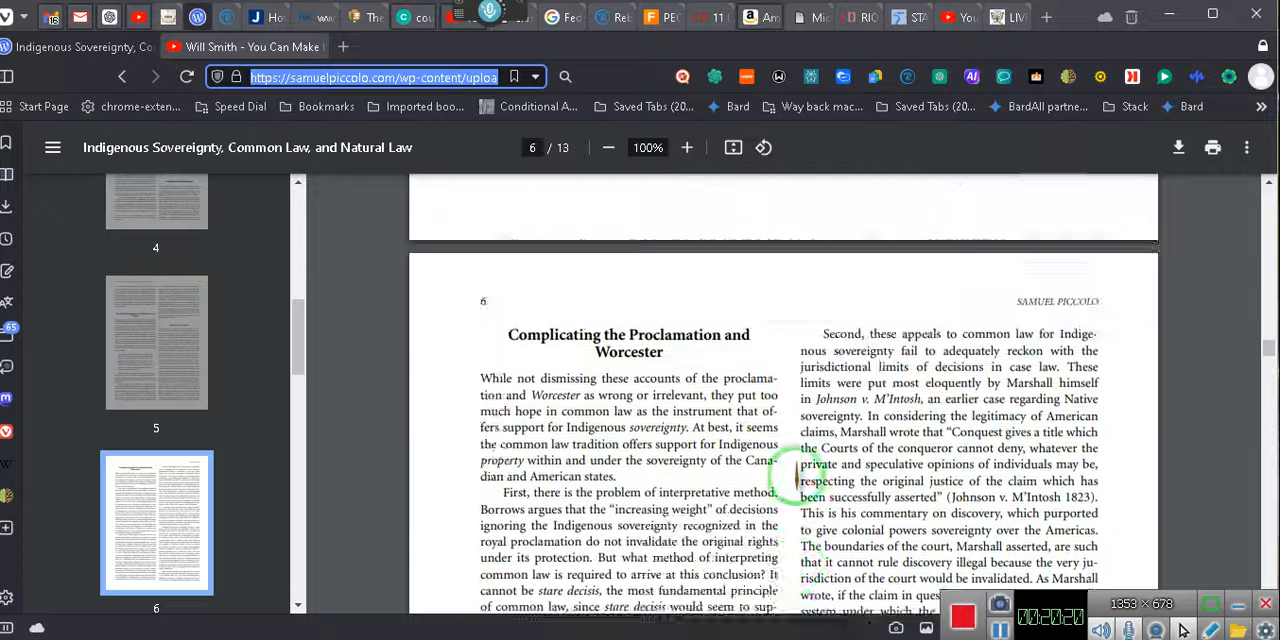